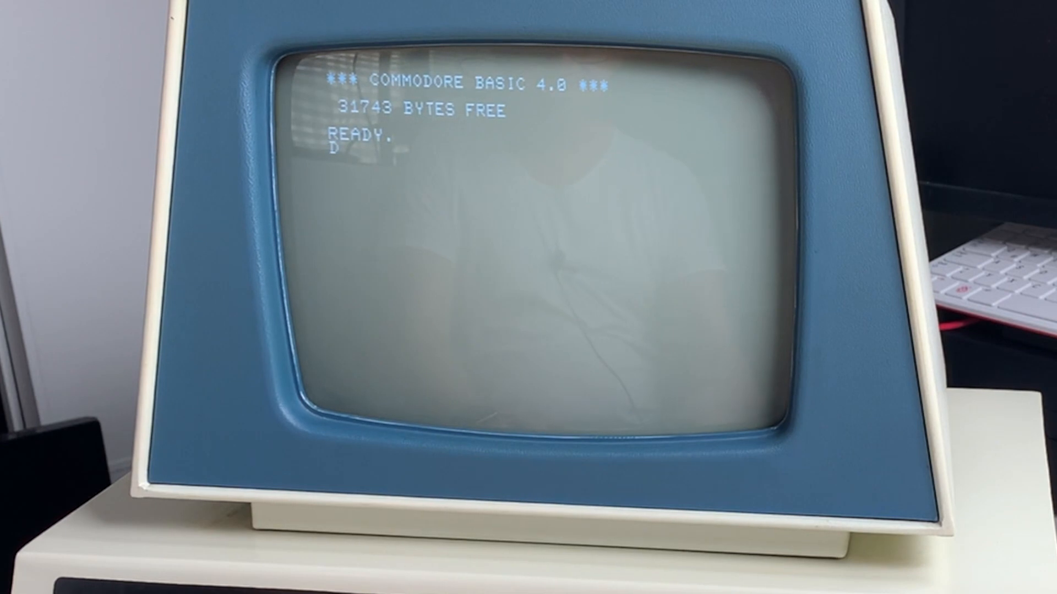
# - Enter DIRECTORY to list the PETDISK MAX V2.0 SD card's game programs
pyautogui.write('IREC')
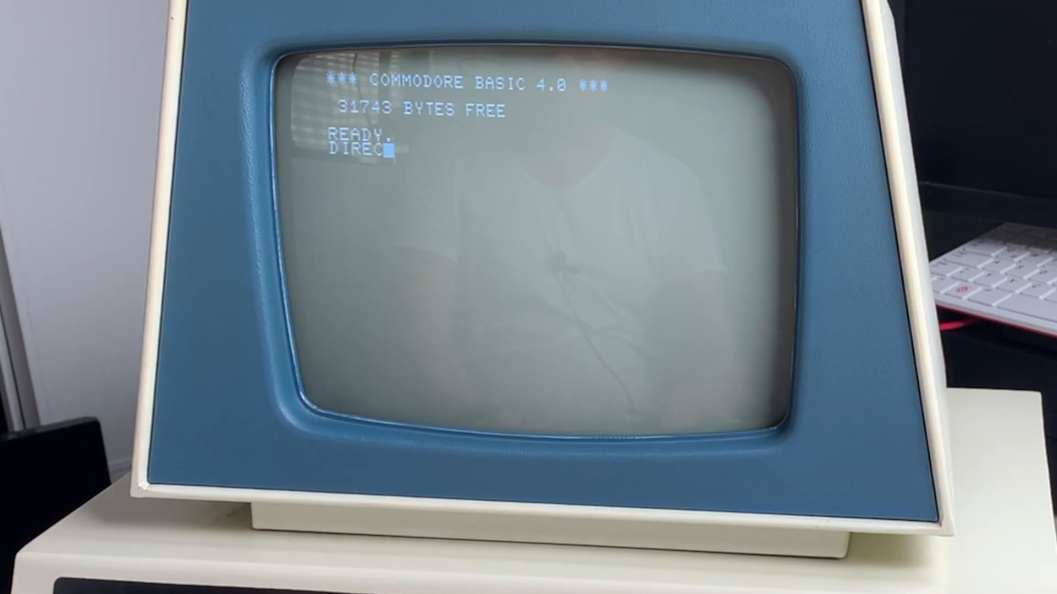
pyautogui.write('TORY')
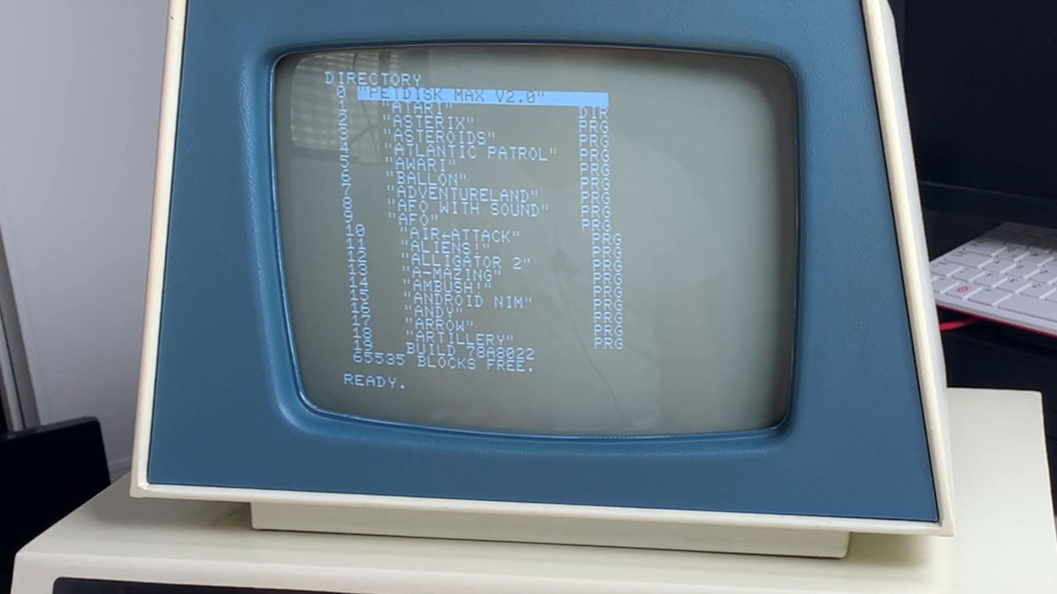
# - Load ALIENS from device 8 with LOAD"ALIENS",8 and begin typing LIST
pyautogui.write('LOAD"')
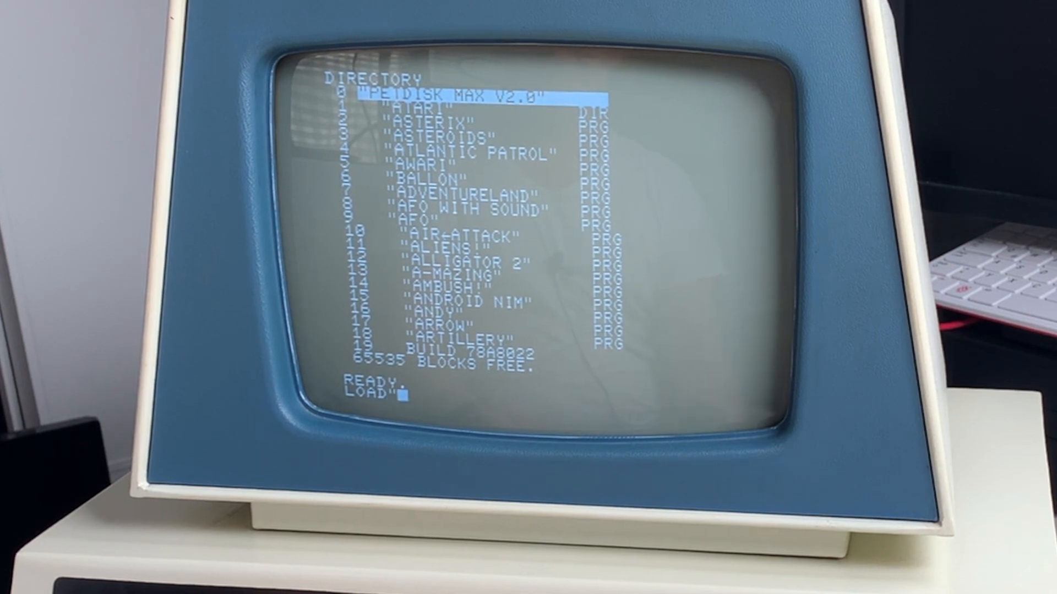
pyautogui.write('LIEN')
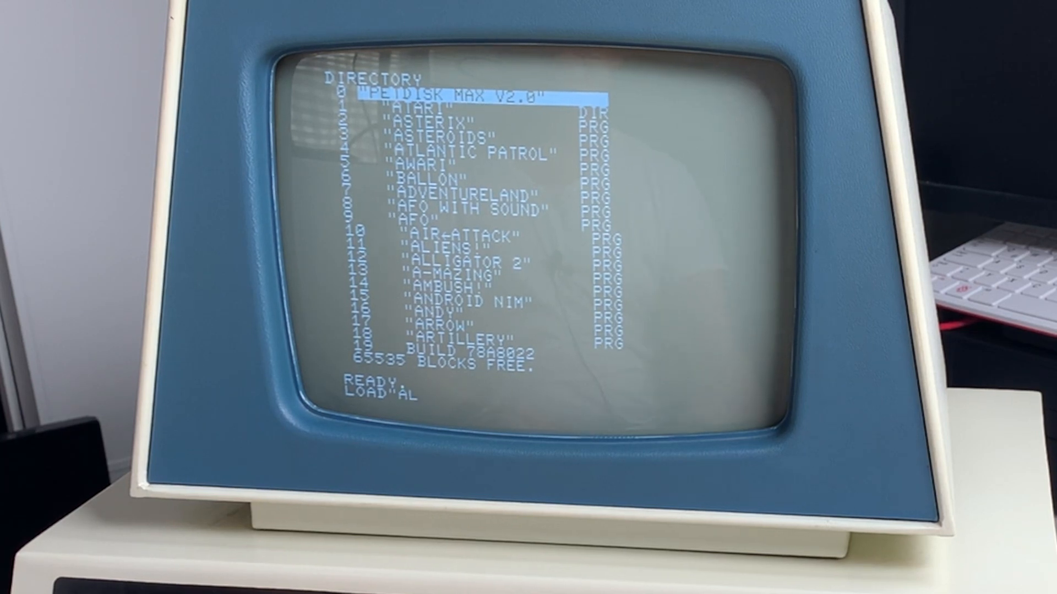
pyautogui.write('IENS"')
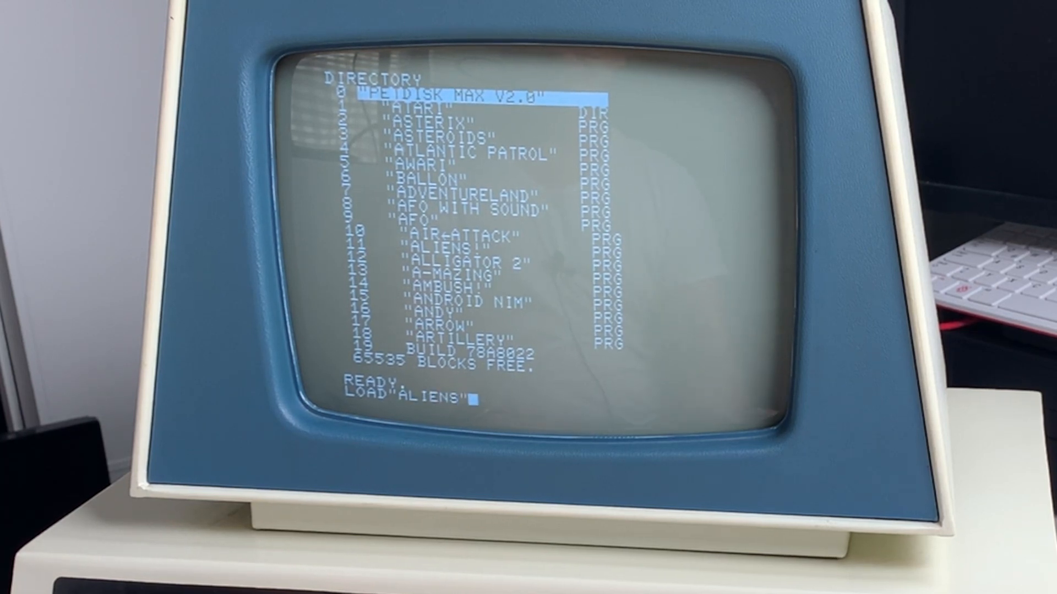
pyautogui.write(',8')
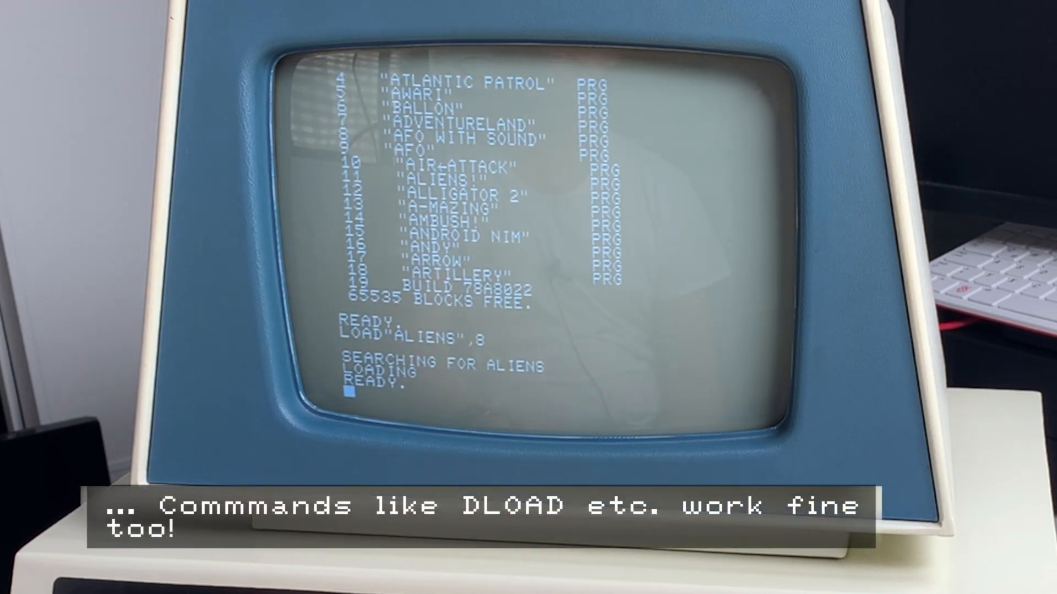
pyautogui.write('LIST')
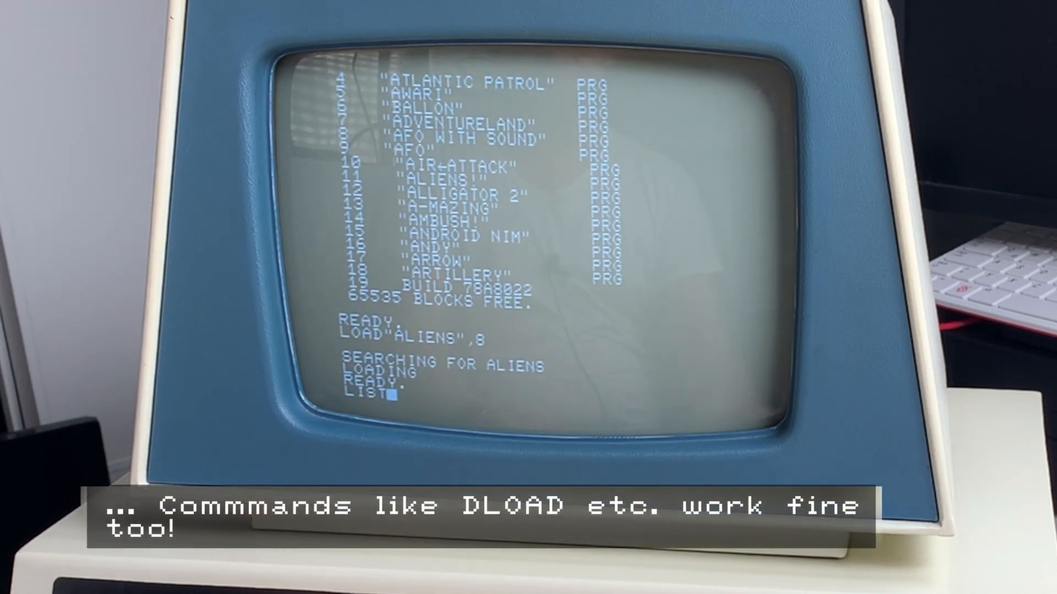
# - List the loaded ALIENS program, then run and play it to 'WANT TO TRY AGAIN?'
pyautogui.press('Return')
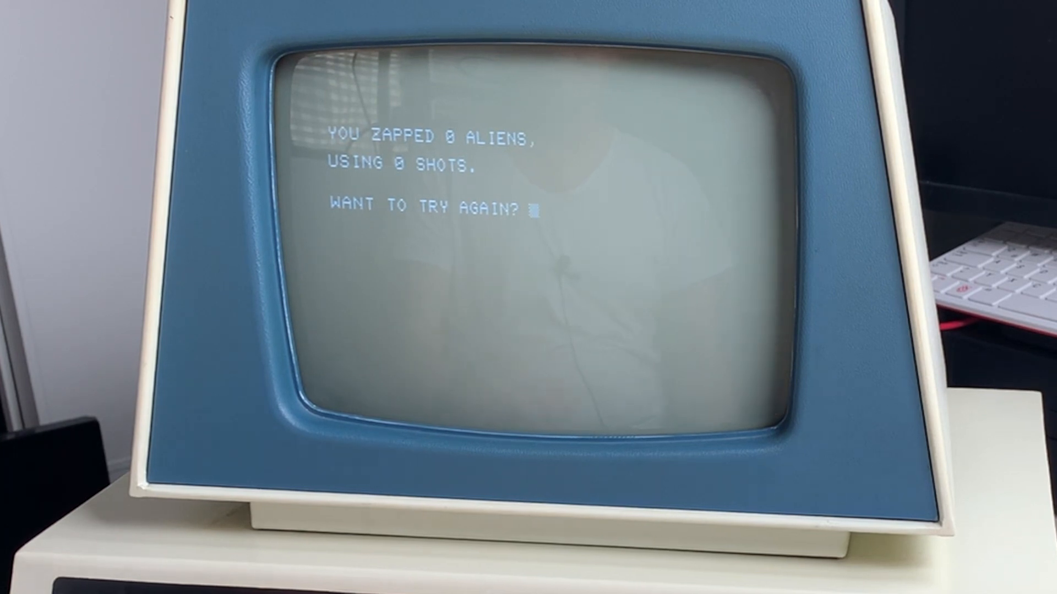
# - Decline replaying ALIENS with N and reload the SD card directory using LOAD"$",8
pyautogui.write('N')
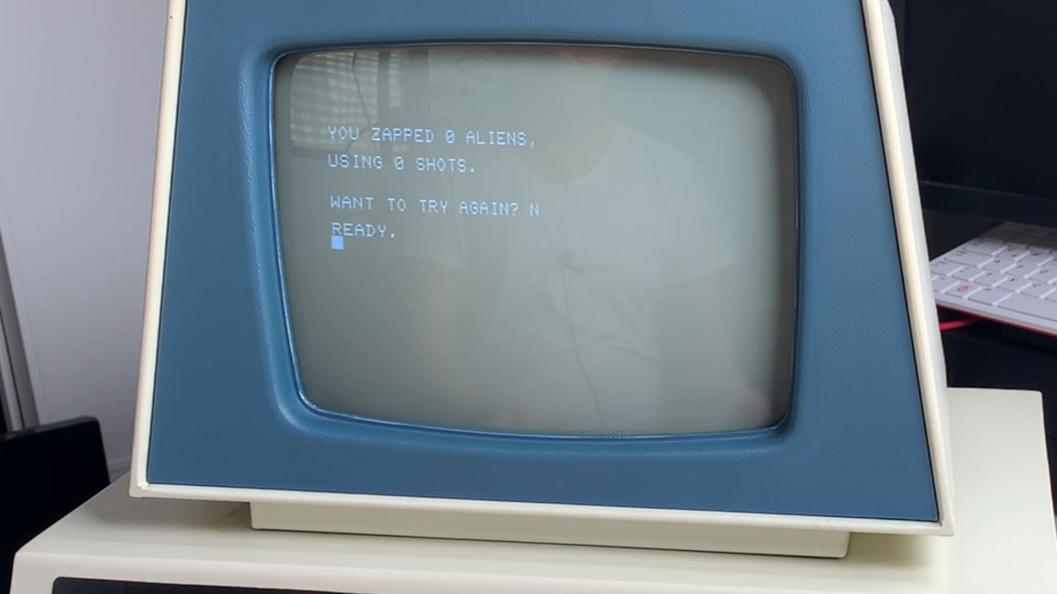
pyautogui.write('LIO')
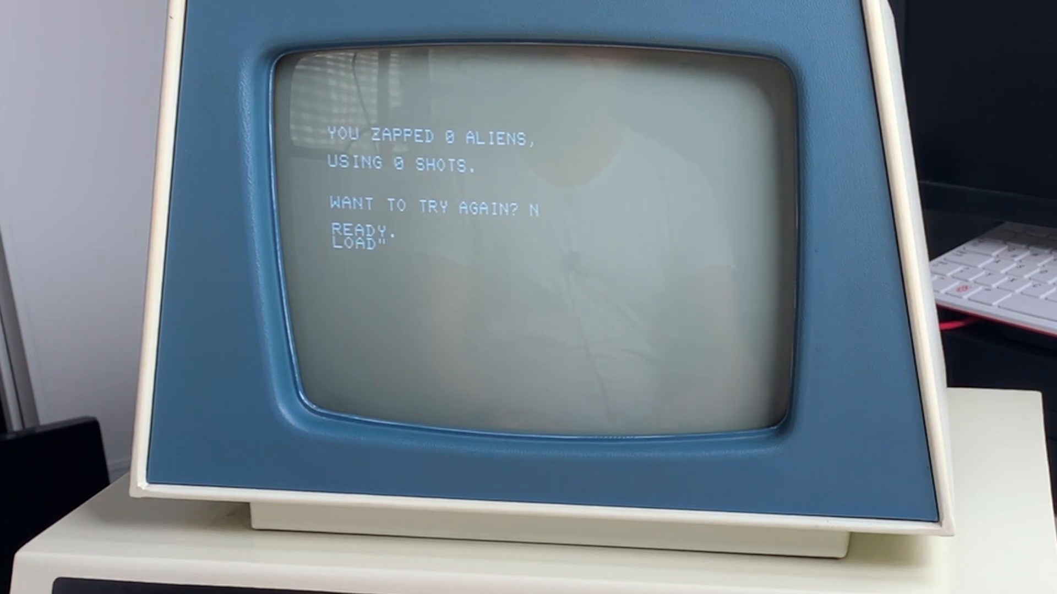
pyautogui.write('$",8')
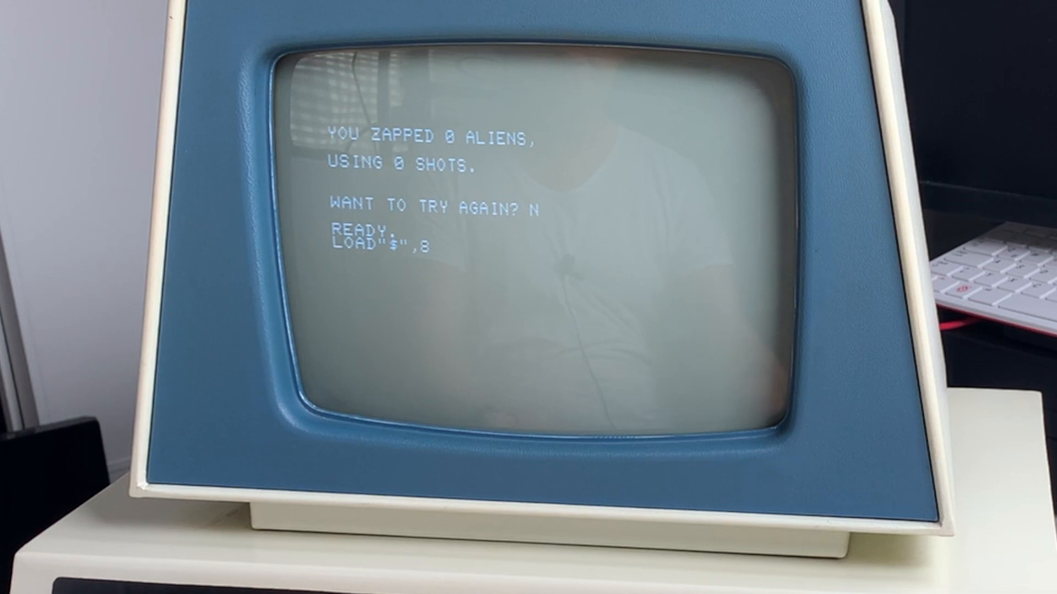
pyautogui.press('Return')
pyautogui.write('L')
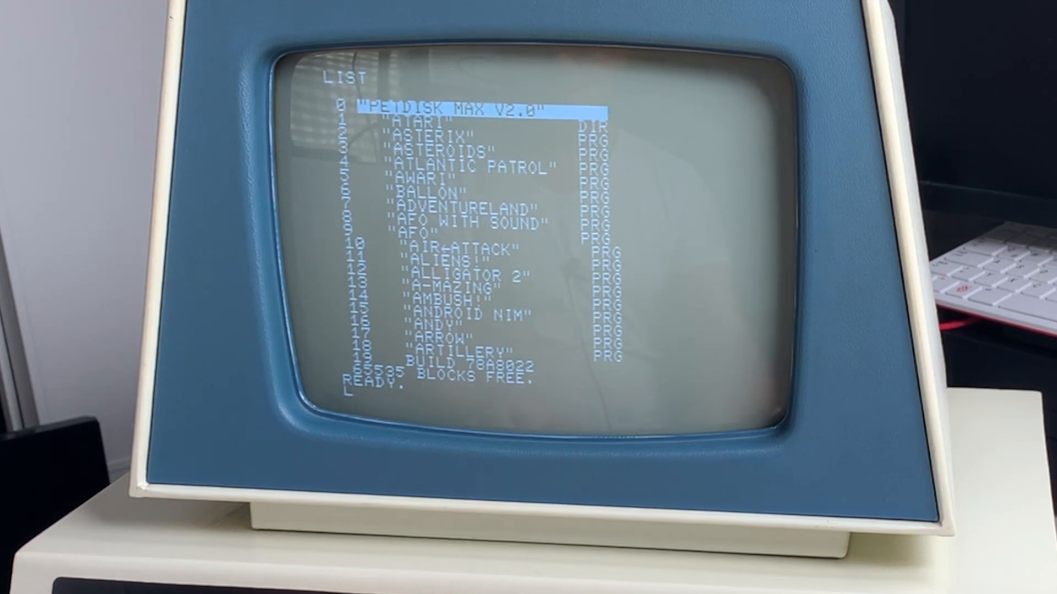
pyautogui.write('OAD"')
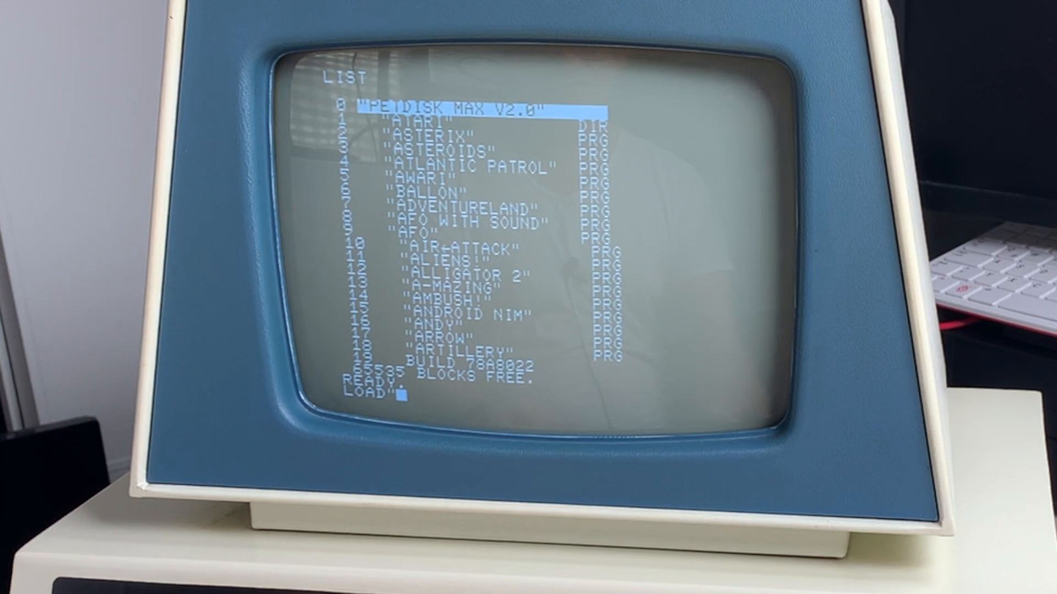
pyautogui.write('$')
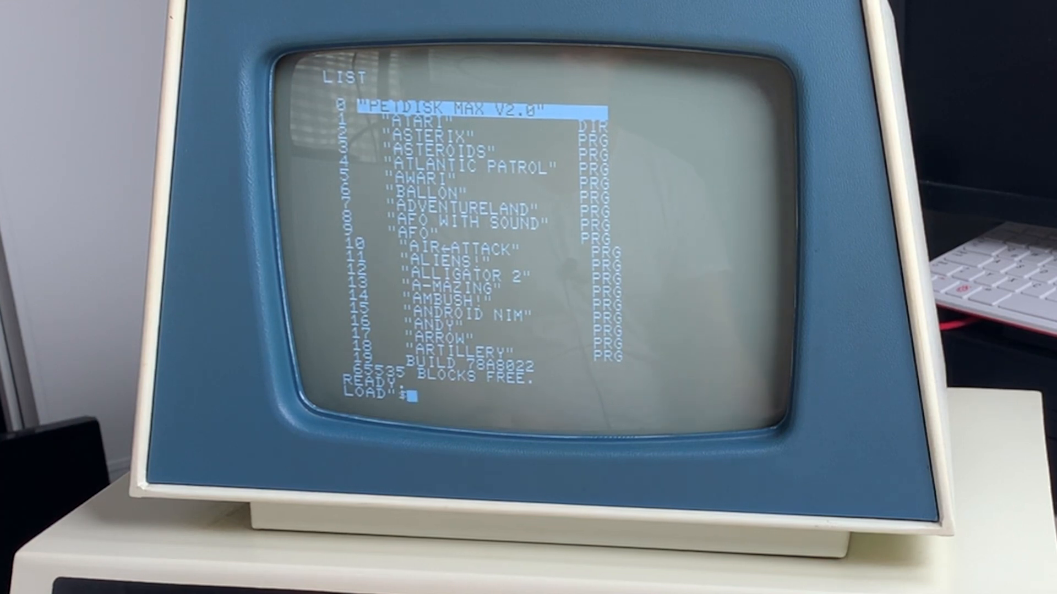
pyautogui.write(':')
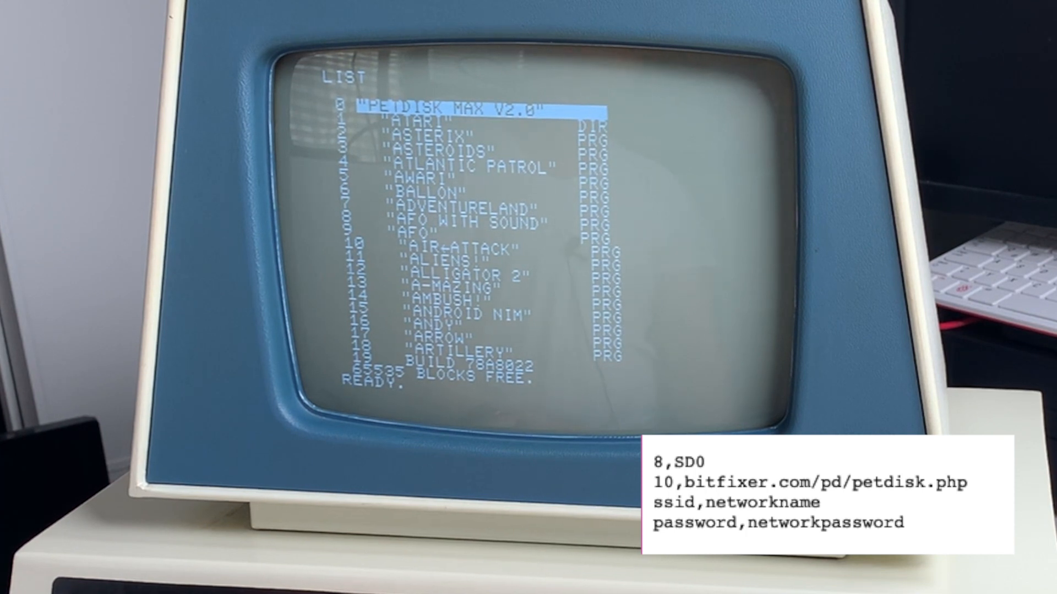
# - Load the directory from network device 10 with LOAD"$",10 and LIST it
pyautogui.write('LOAD"$",')
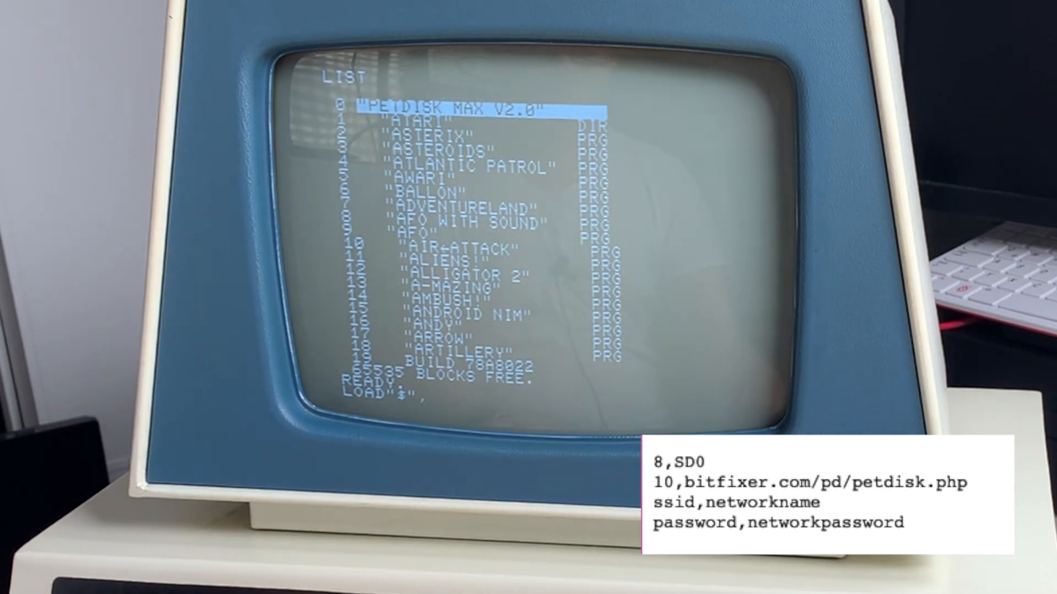
pyautogui.write('10')
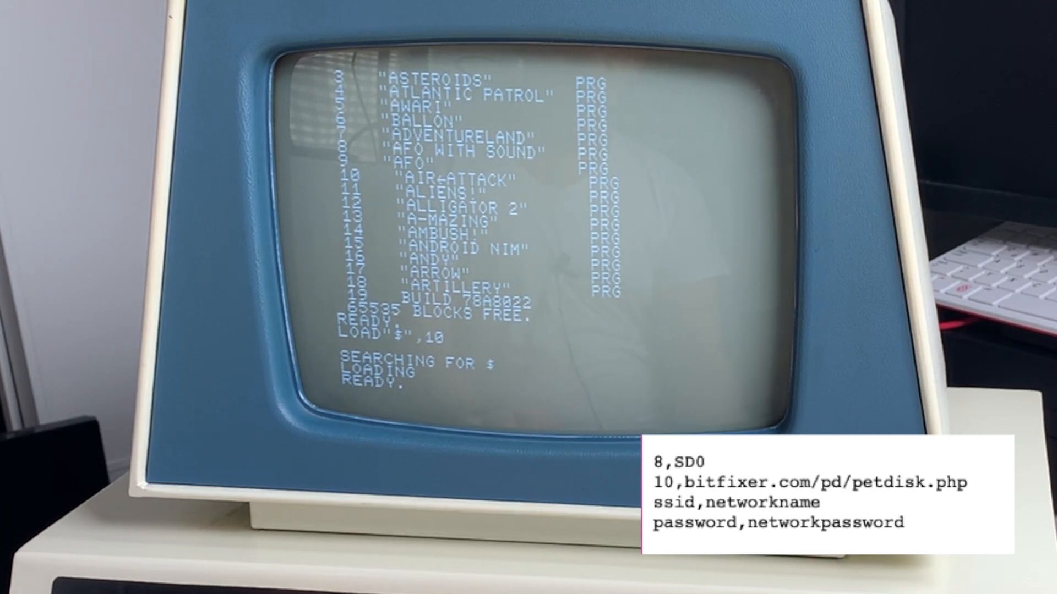
pyautogui.write('LIST')
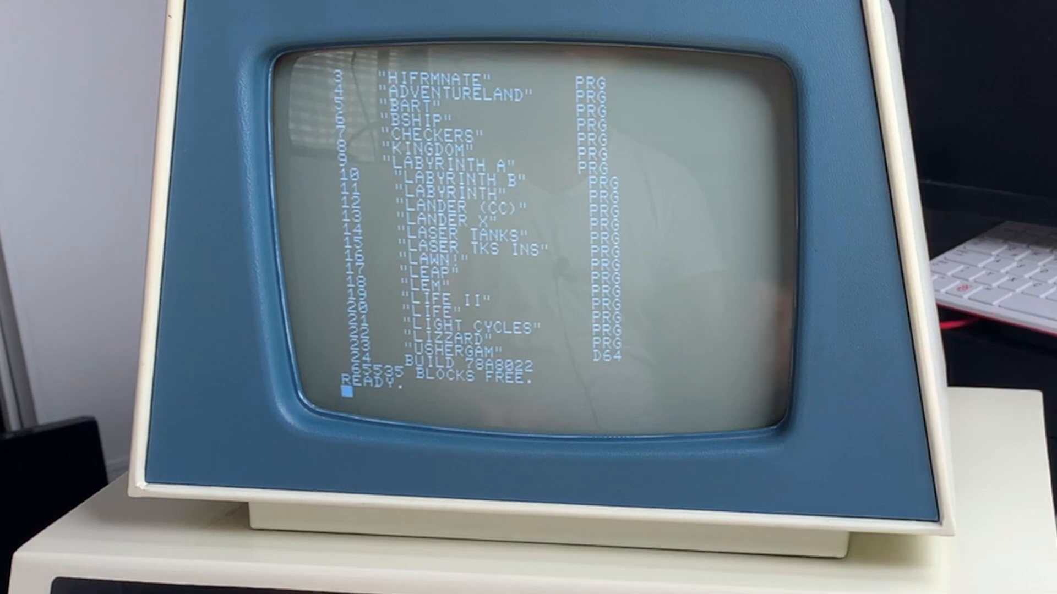
# - Load LEM from network device 10 and start its lunar-landing game
pyautogui.write('LOA')
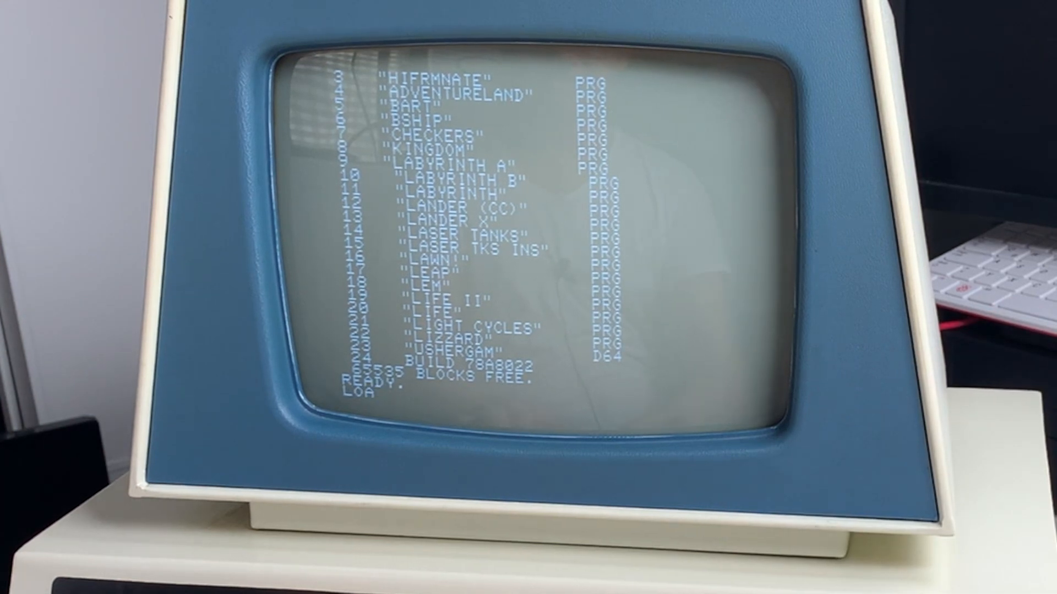
pyautogui.write('D"')
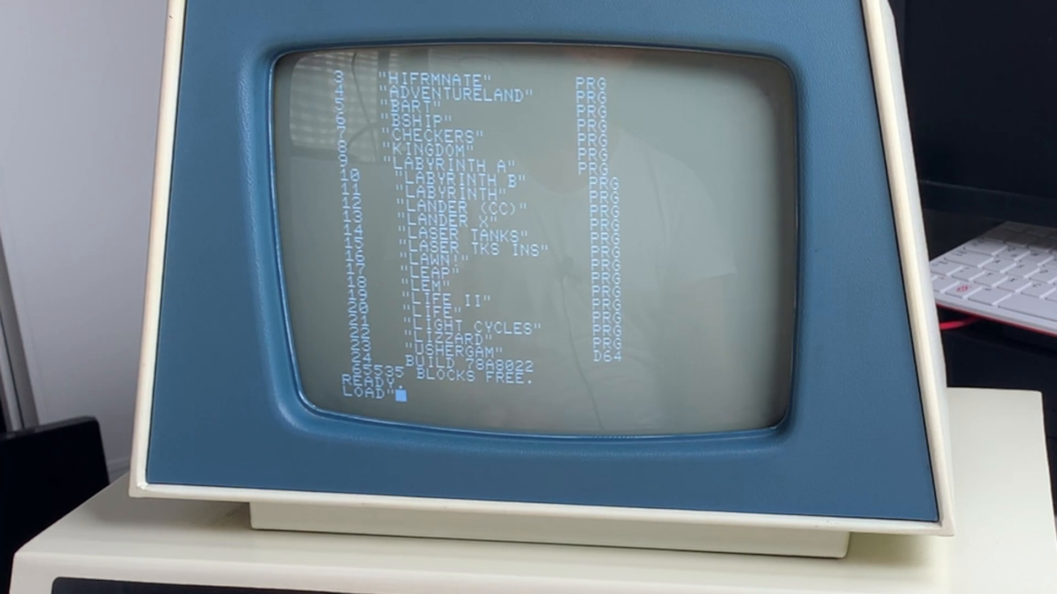
pyautogui.write('LEM')
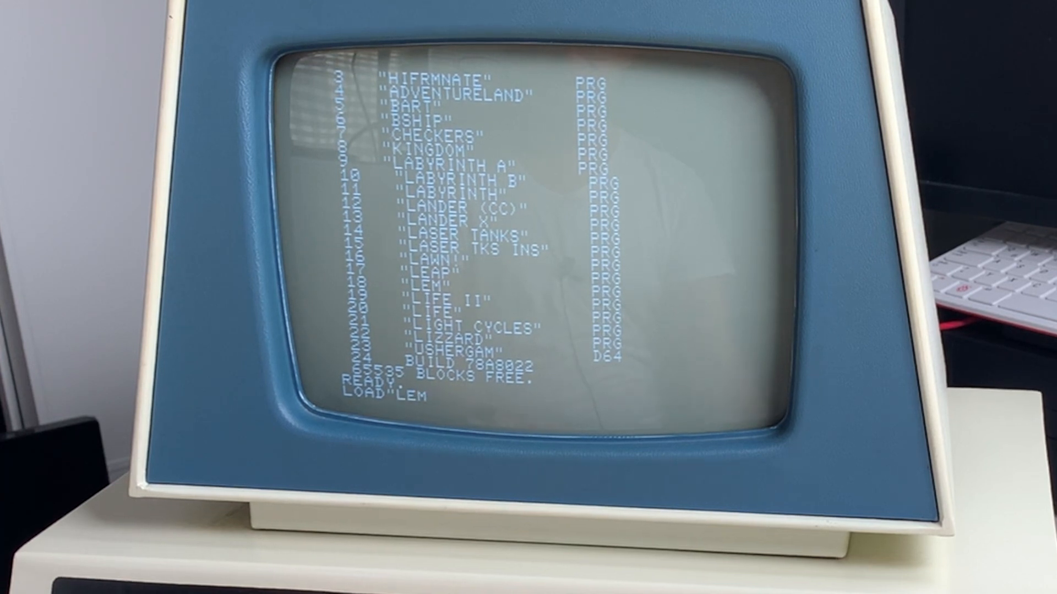
pyautogui.write('",1')
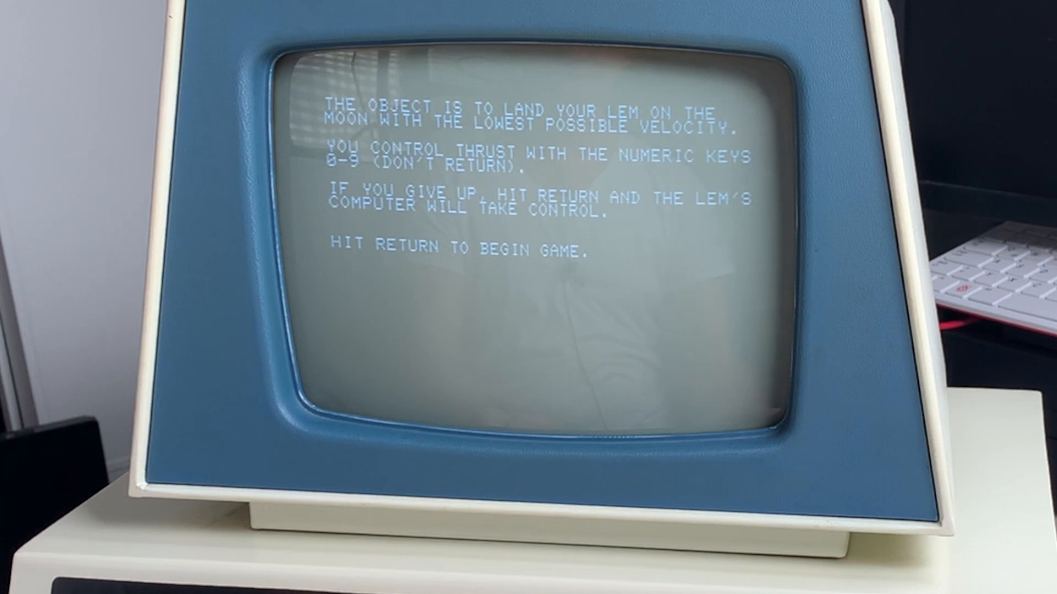
pyautogui.press('Return')
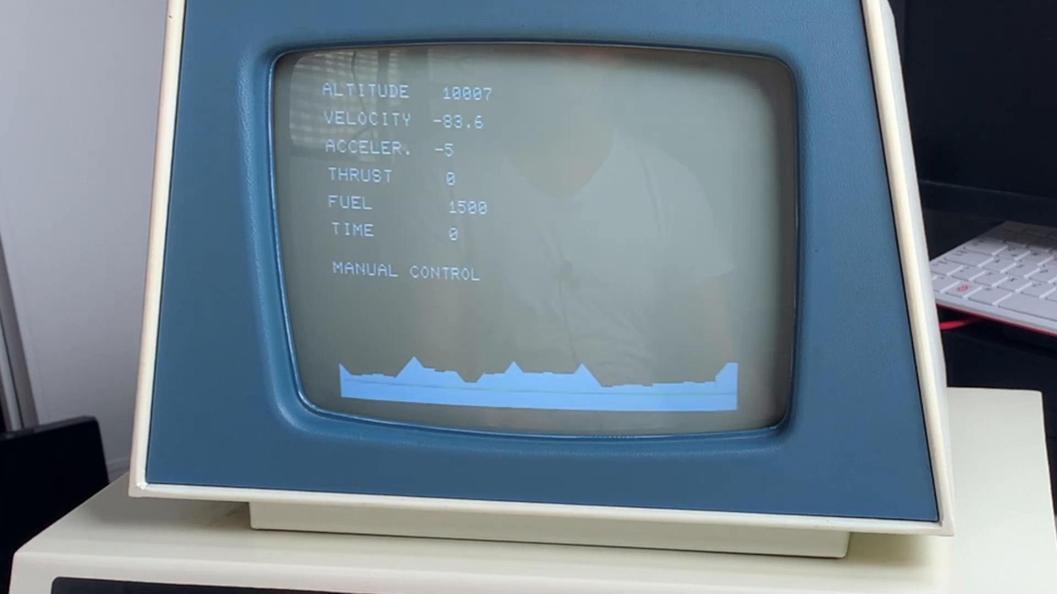